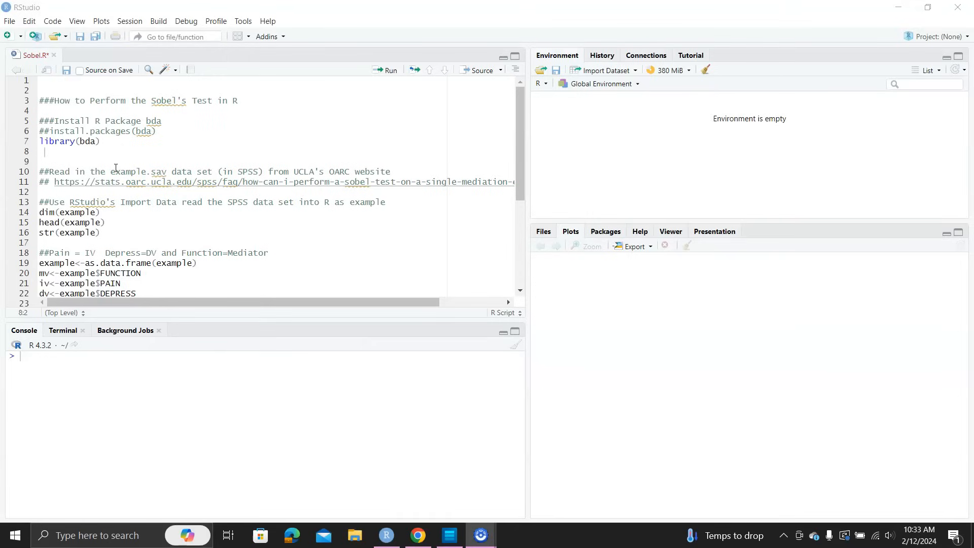
pyautogui.moveTo(12, 461)
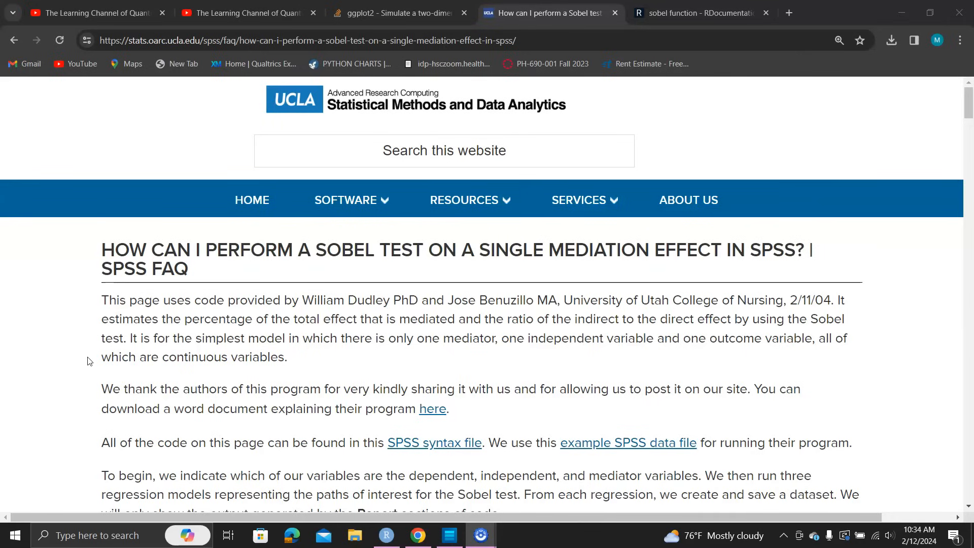
# Step: Scroll the UCLA Sobel test FAQ to the 'example SPSS data file' link and highlight it
pyautogui.scroll(-3)
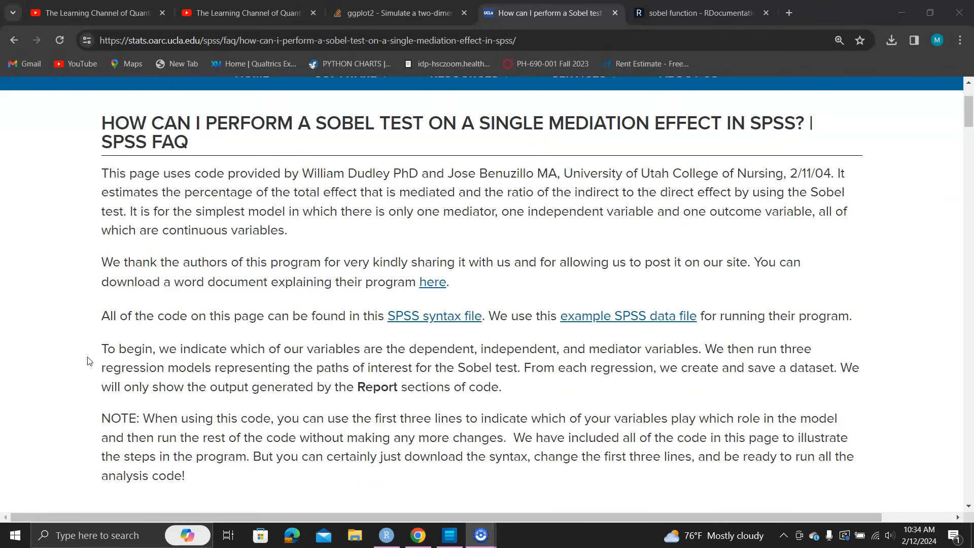
pyautogui.moveTo(409, 325)
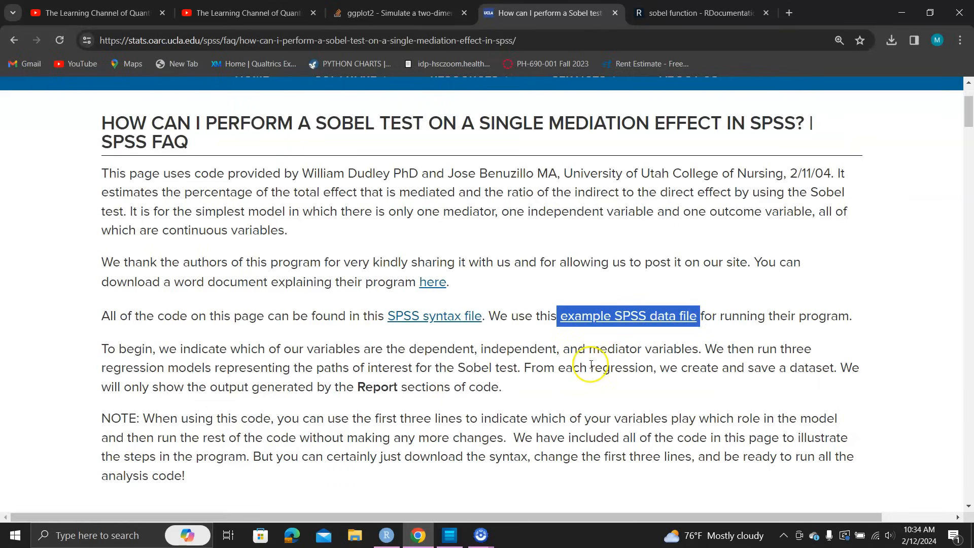
pyautogui.moveTo(126, 381)
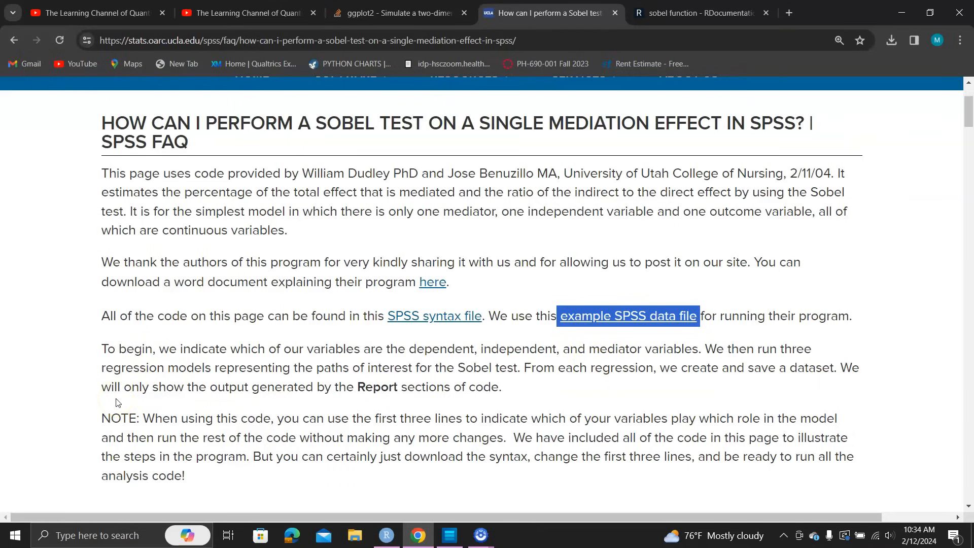
pyautogui.click(480, 535)
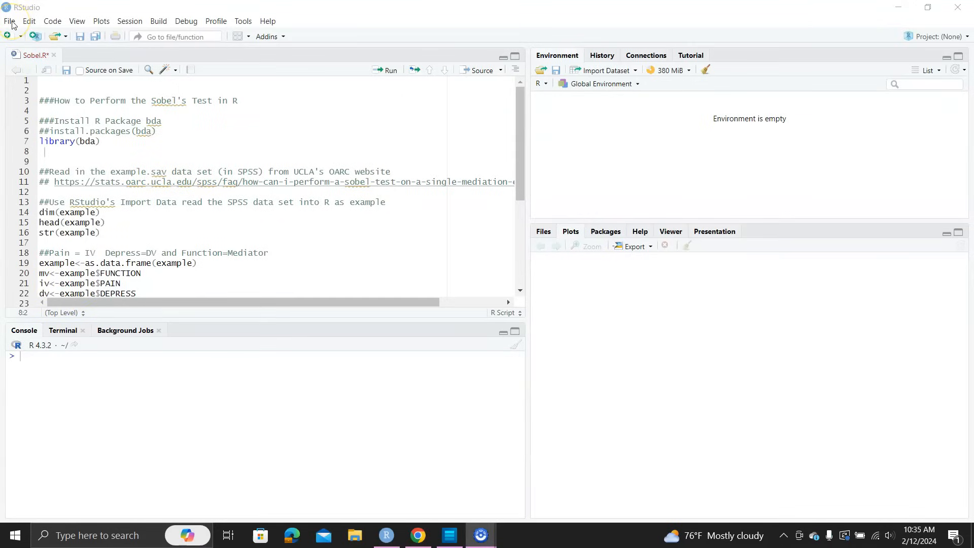
# Step: Bring up the SPSS import dialog via File > Import Dataset > From SPSS
pyautogui.click(8, 20)
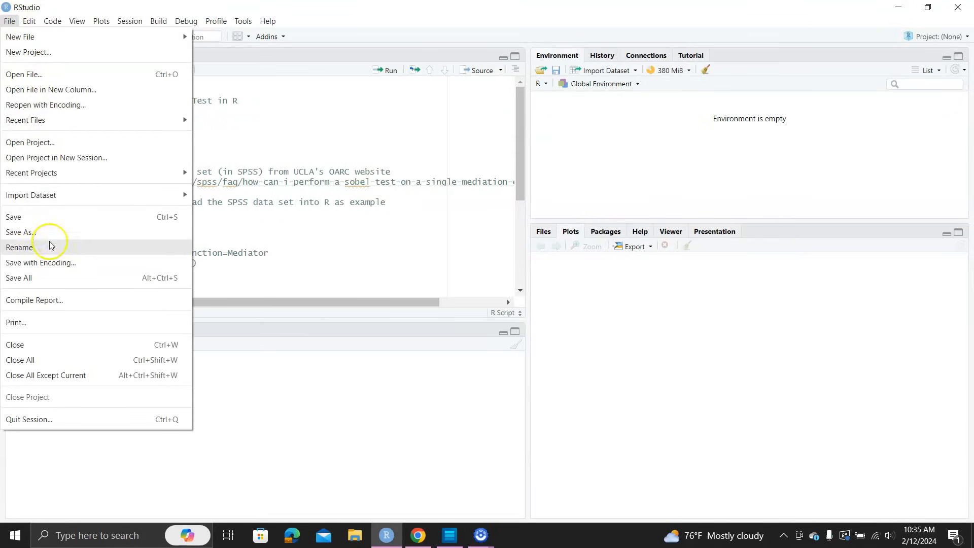
pyautogui.moveTo(59, 231)
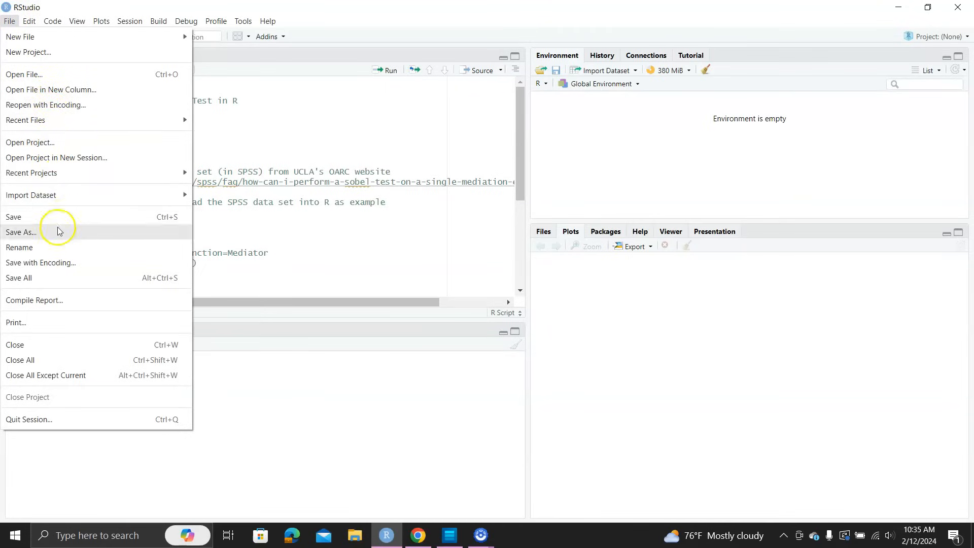
pyautogui.moveTo(55, 253)
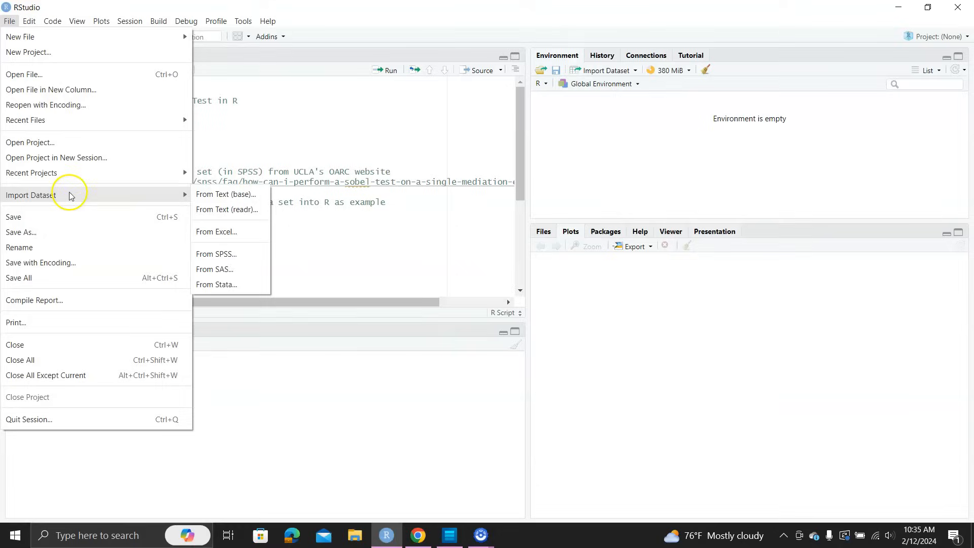
pyautogui.moveTo(225, 262)
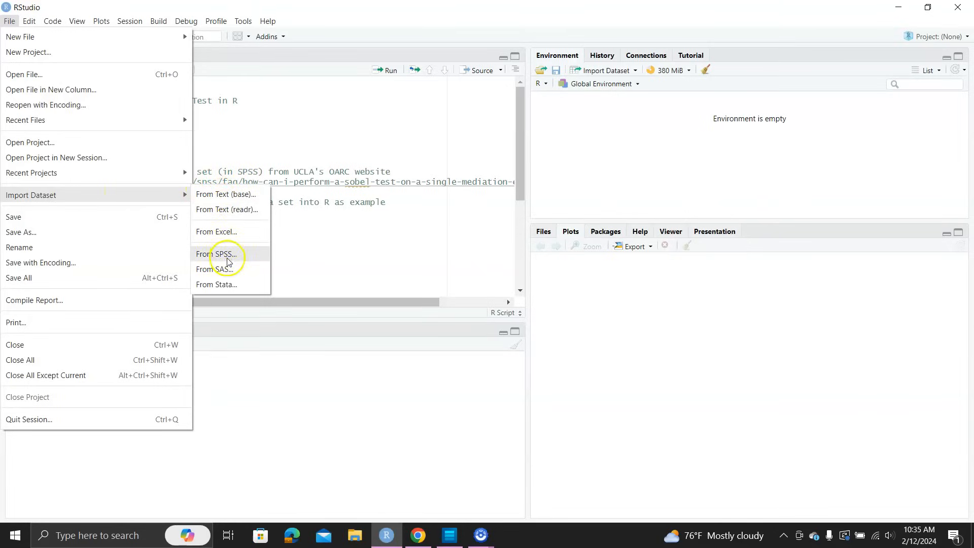
pyautogui.click(220, 254)
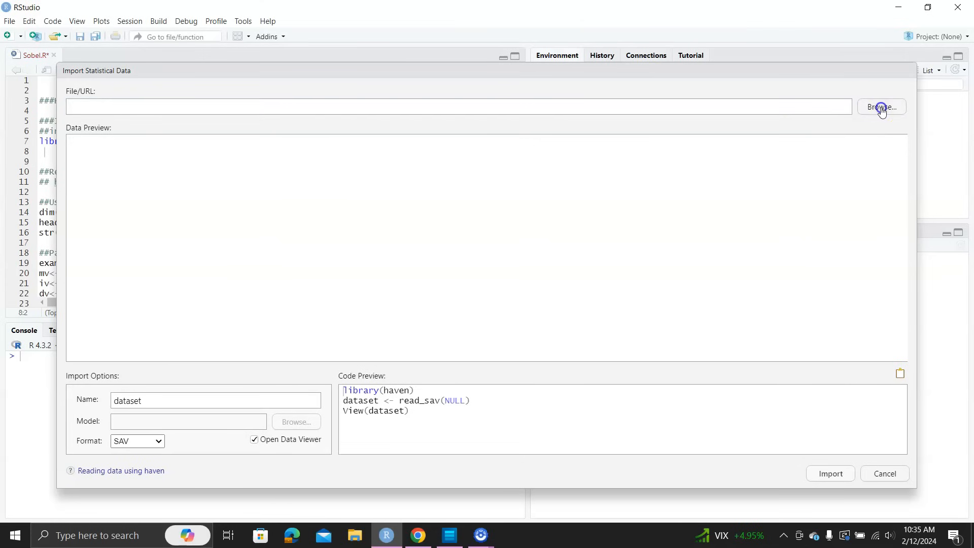
# Step: Browse to example.sav and import it as 'example' (149 observations of PAIN, DEPRESS, FUNCTION)
pyautogui.click(882, 107)
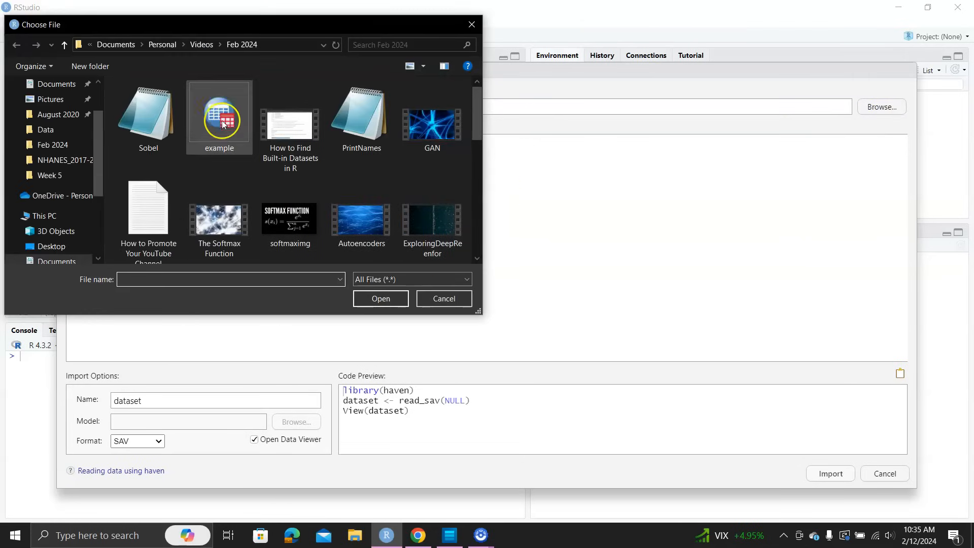
pyautogui.moveTo(223, 122)
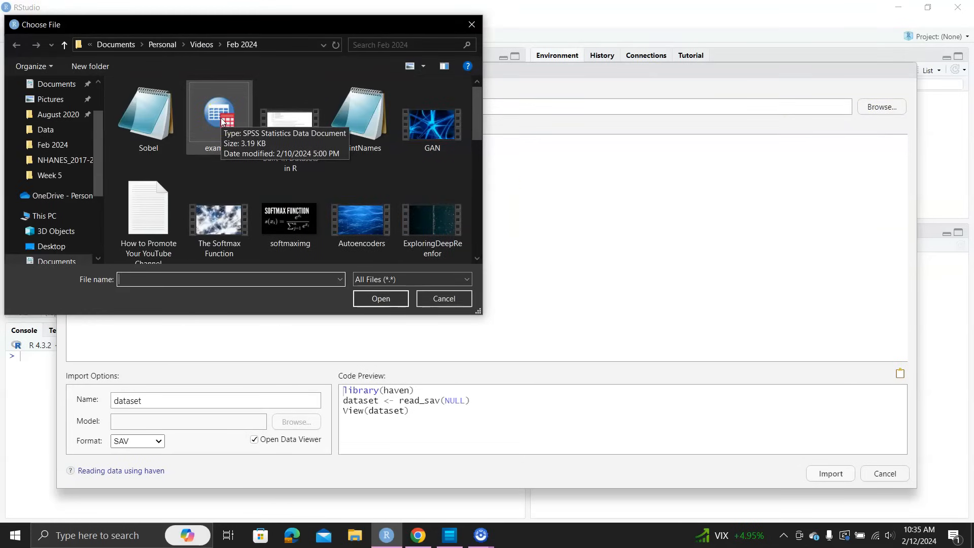
pyautogui.click(219, 111)
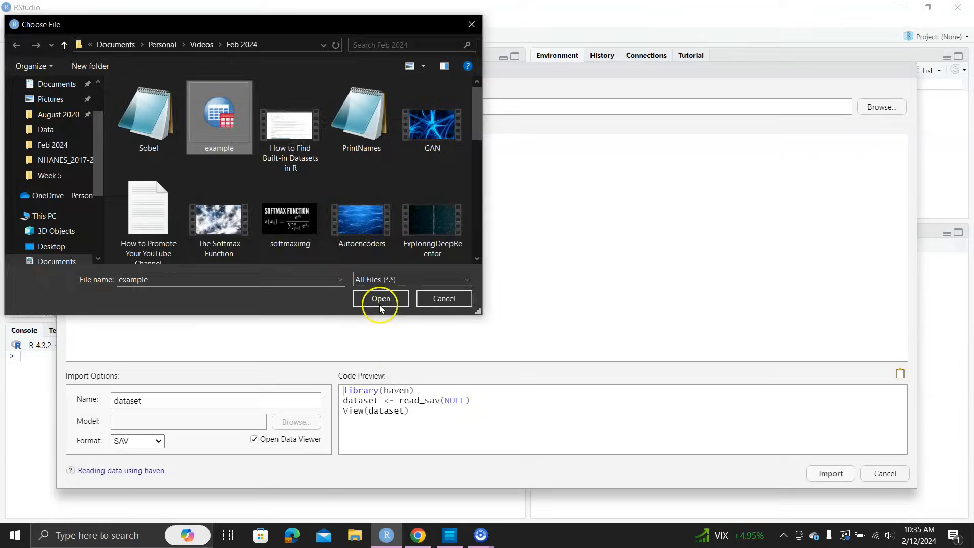
pyautogui.click(381, 299)
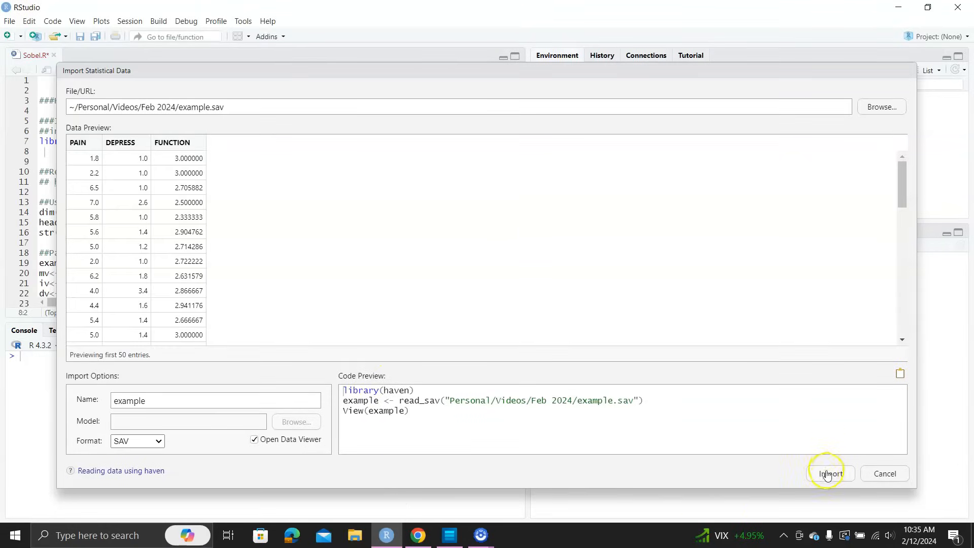
pyautogui.click(829, 473)
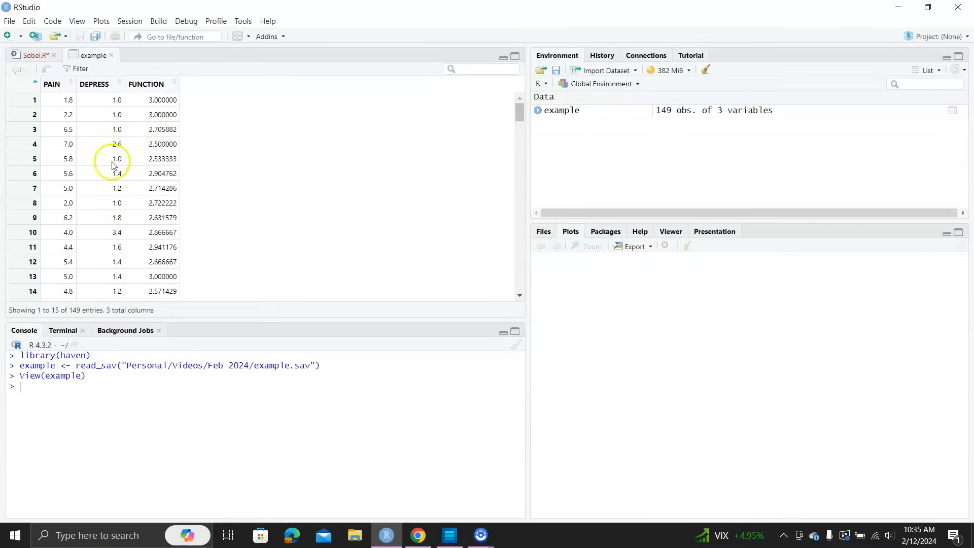
pyautogui.moveTo(109, 104)
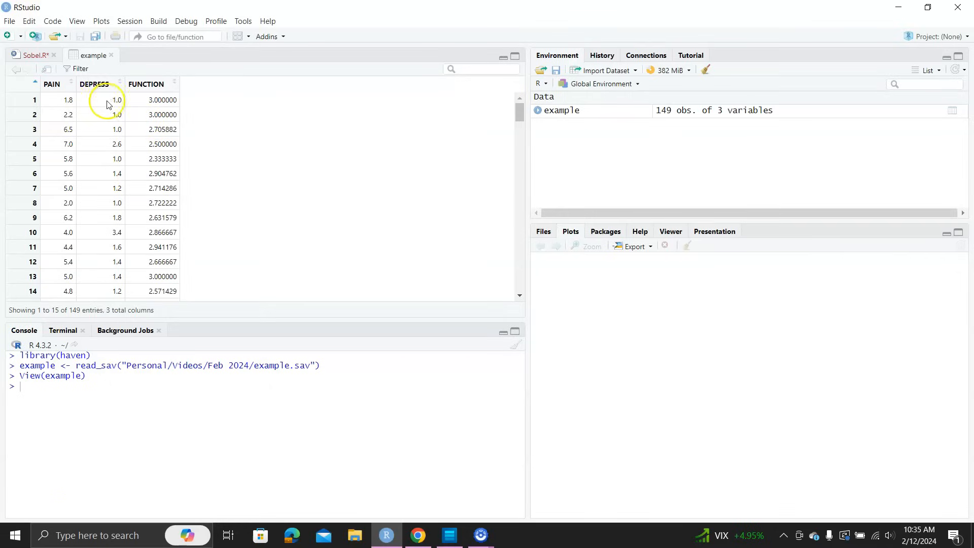
pyautogui.moveTo(105, 199)
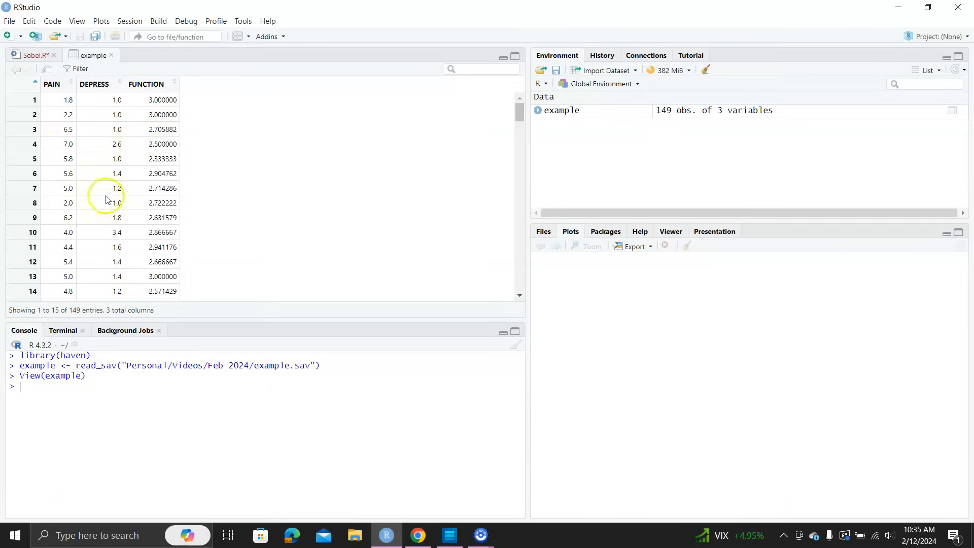
pyautogui.moveTo(26, 331)
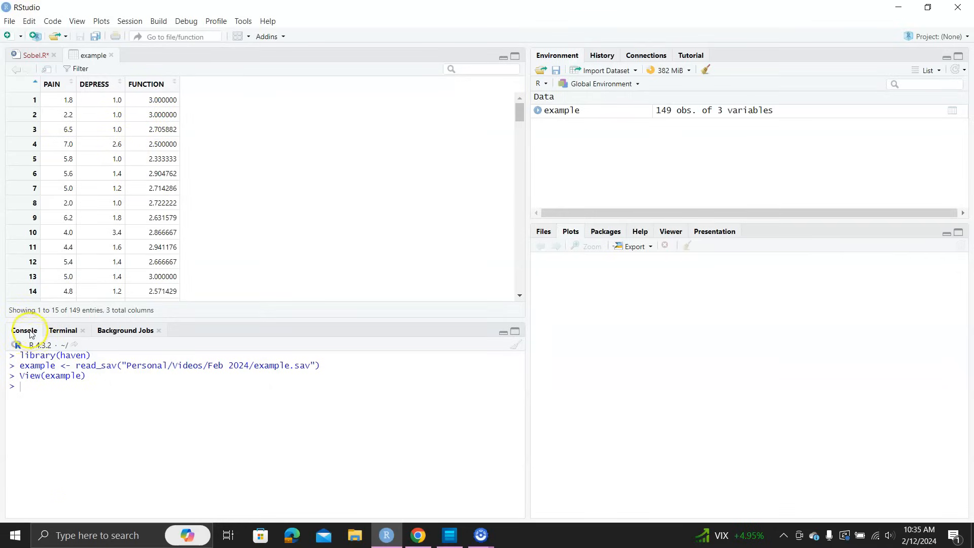
pyautogui.moveTo(59, 331)
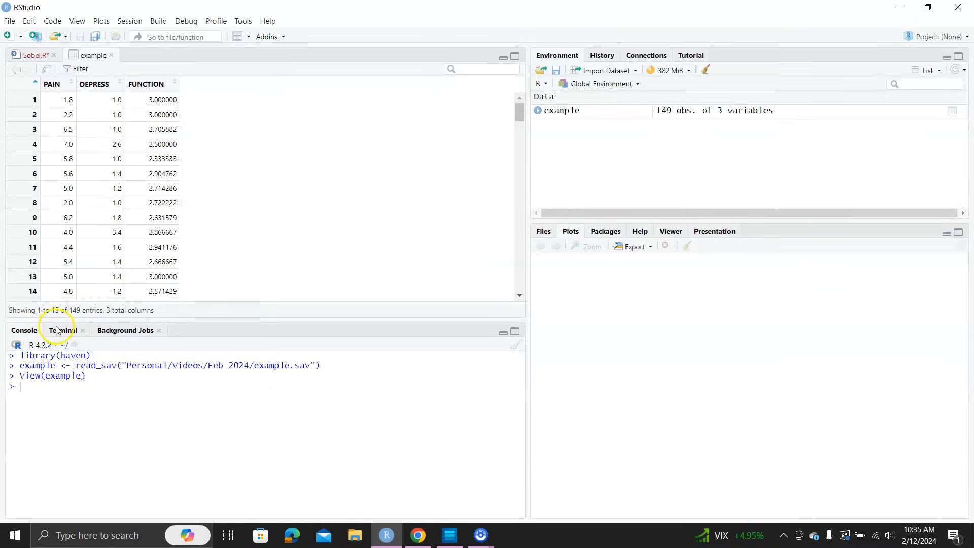
pyautogui.click(63, 329)
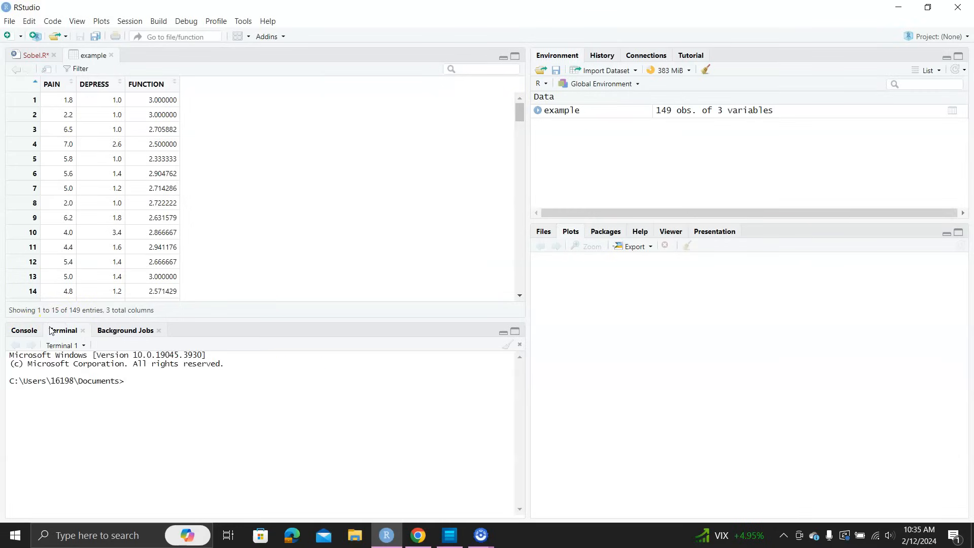
pyautogui.click(23, 331)
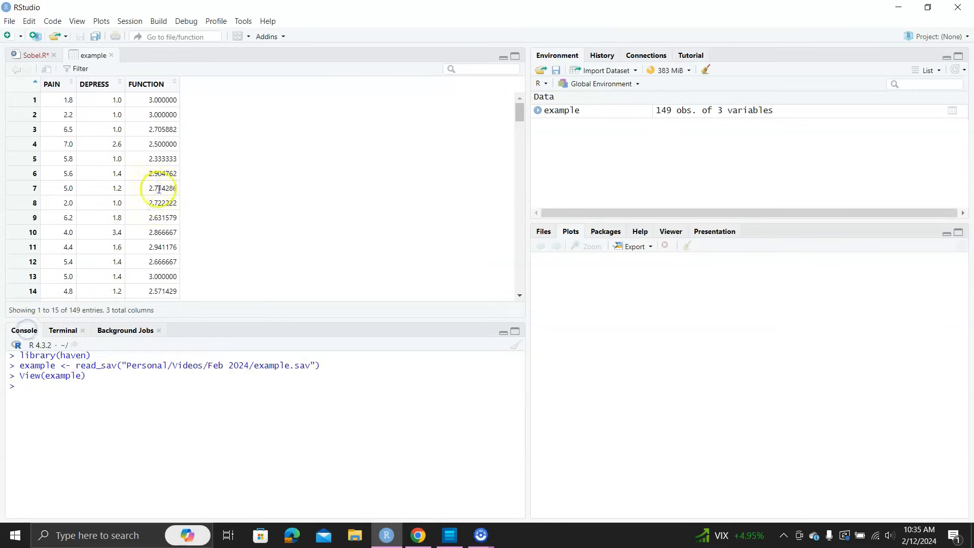
pyautogui.click(29, 55)
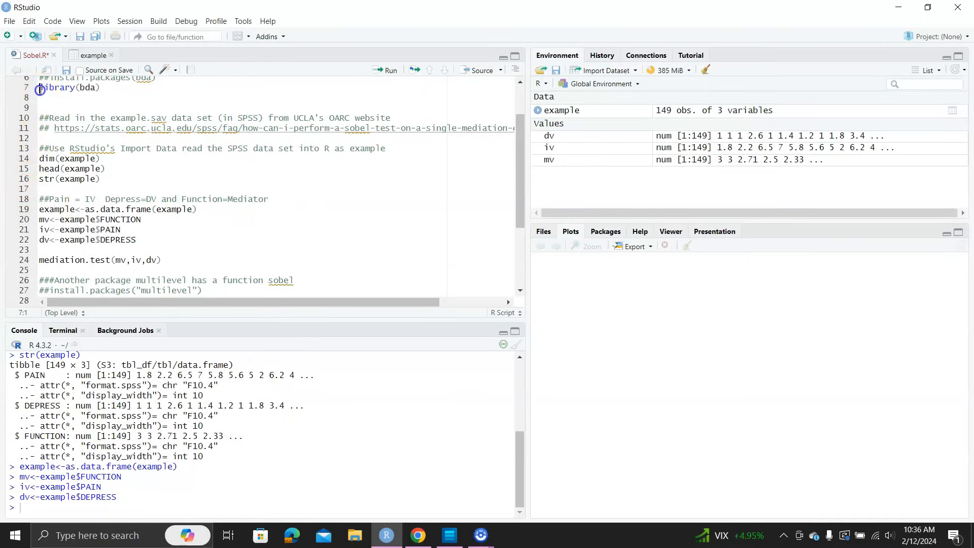
# Step: Select the variable assignment code mapping FUNCTION, PAIN and DEPRESS to mv, iv and dv
pyautogui.moveTo(39, 87); pyautogui.dragTo(97, 88)
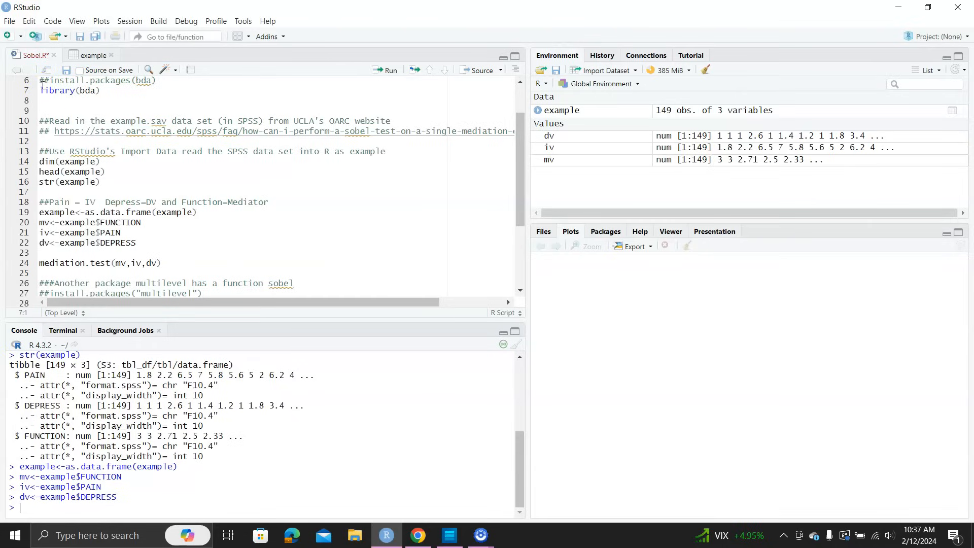
# Step: Run library(bda) to load the bda package in the console
pyautogui.click(43, 90)
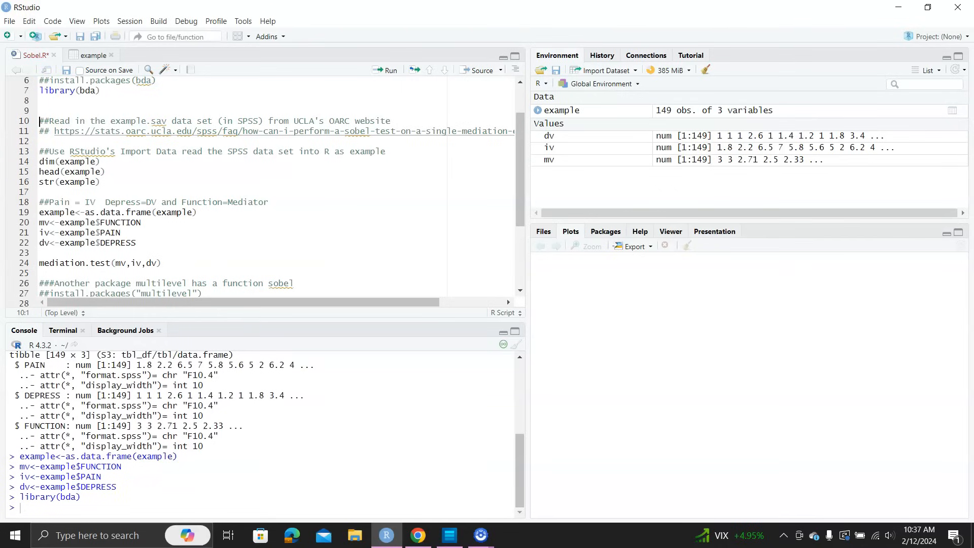
pyautogui.click(162, 263)
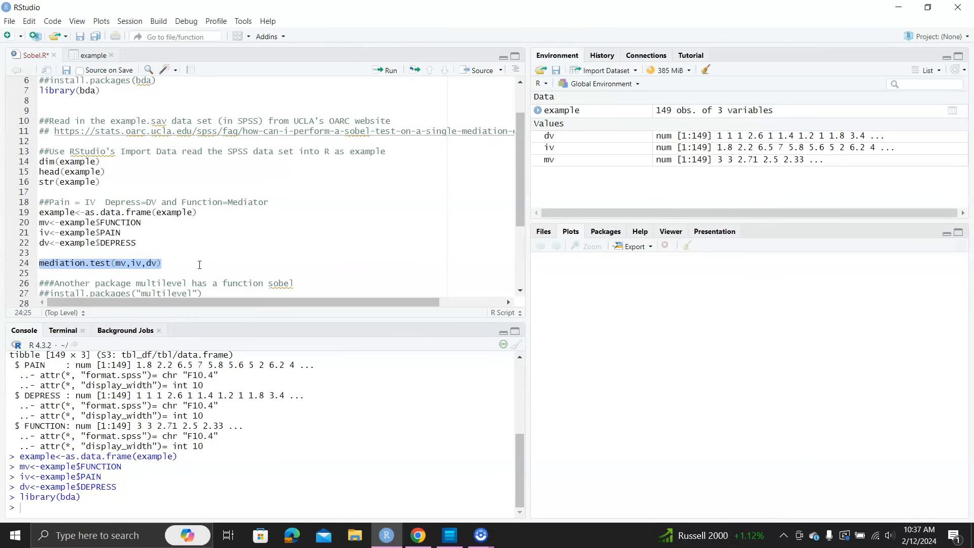
# Step: Run mediation.test(mv,iv,dv), giving Sobel z 3.399 and p 0.00068 in the console
pyautogui.click(386, 69)
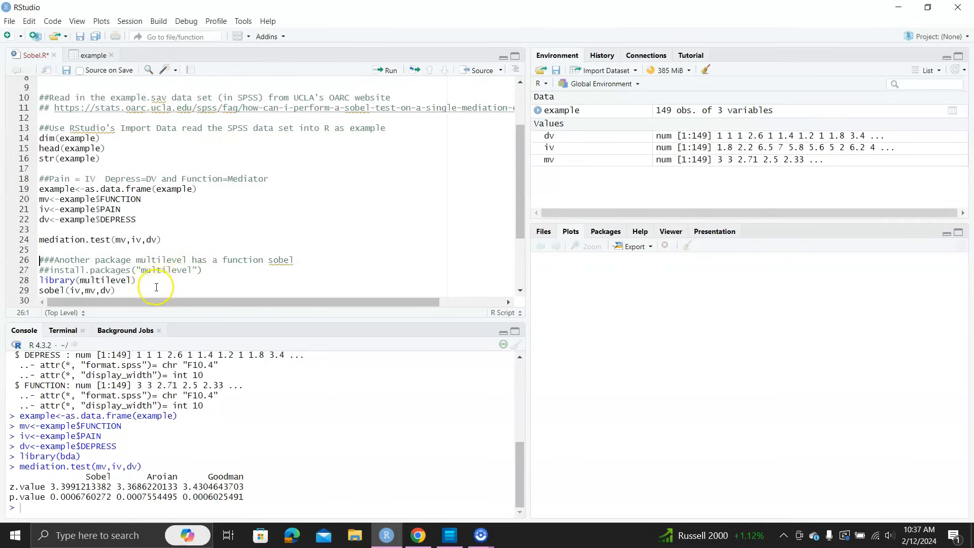
pyautogui.moveTo(174, 263)
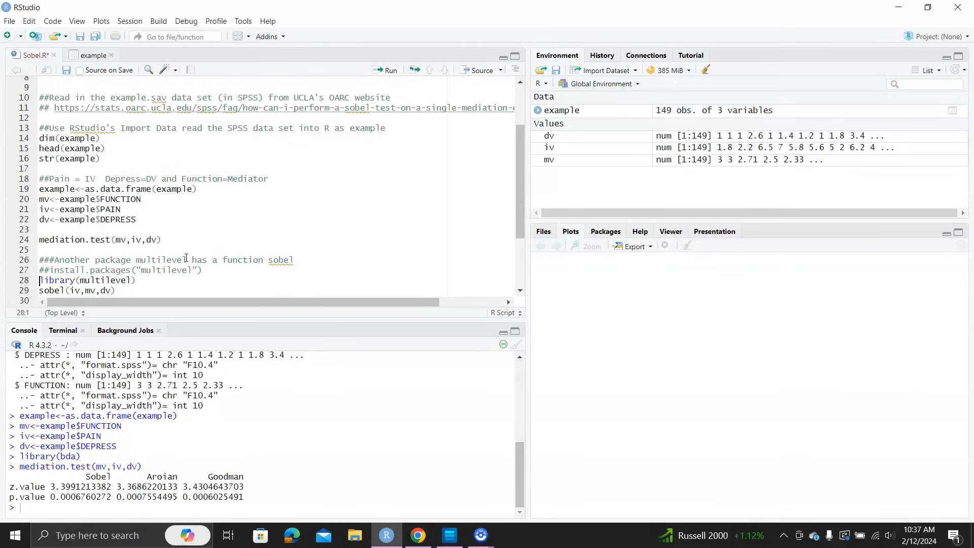
# Step: Add the line fit<-sobel(iv,mv,dv) to the multilevel section of the script
pyautogui.write('fit<-sobel(iv,mv,dv)')
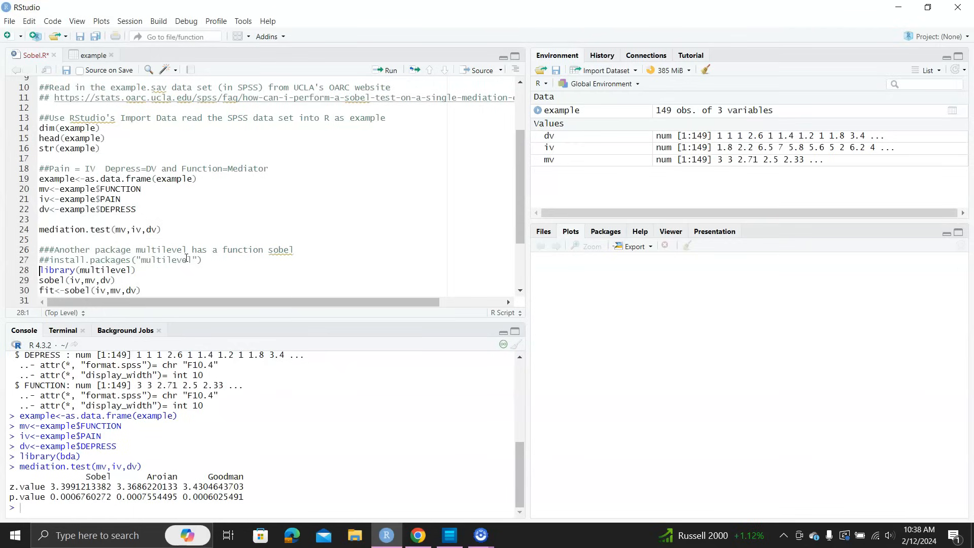